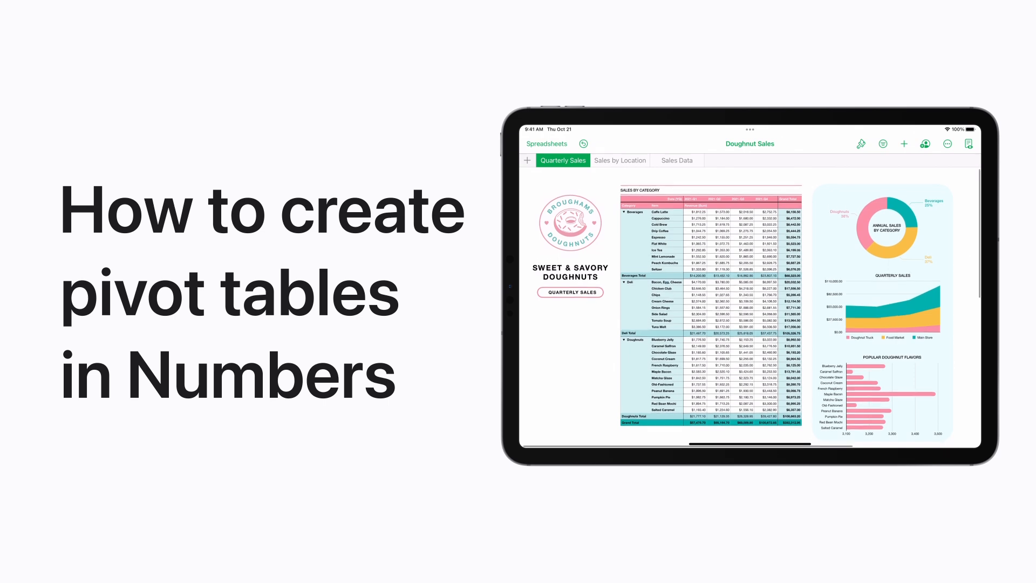
Create a pivot table from the Doughnut Sales table on a new Doughnut Sales Pivot sheet.
scroll(down, 3)
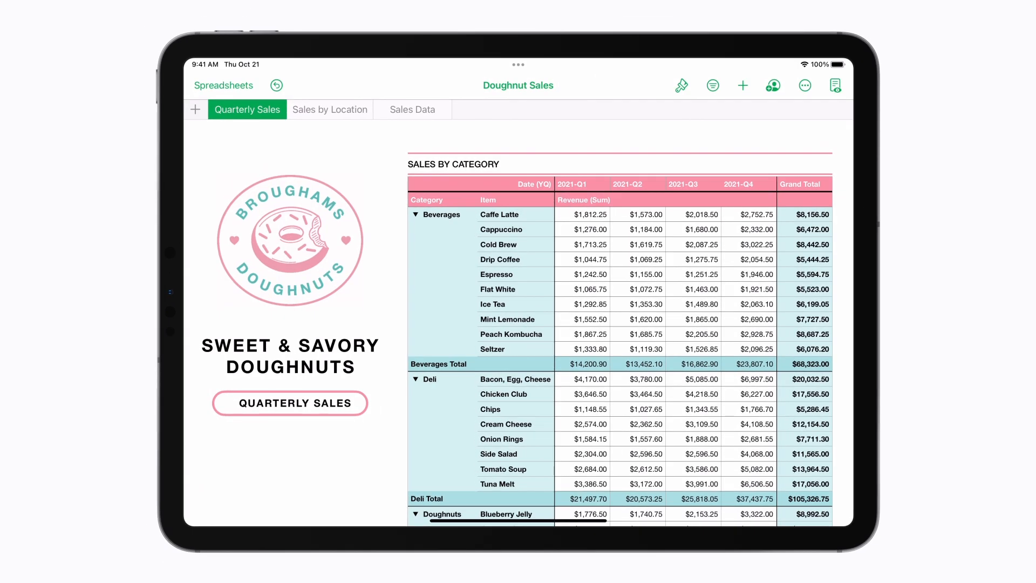
click(411, 109)
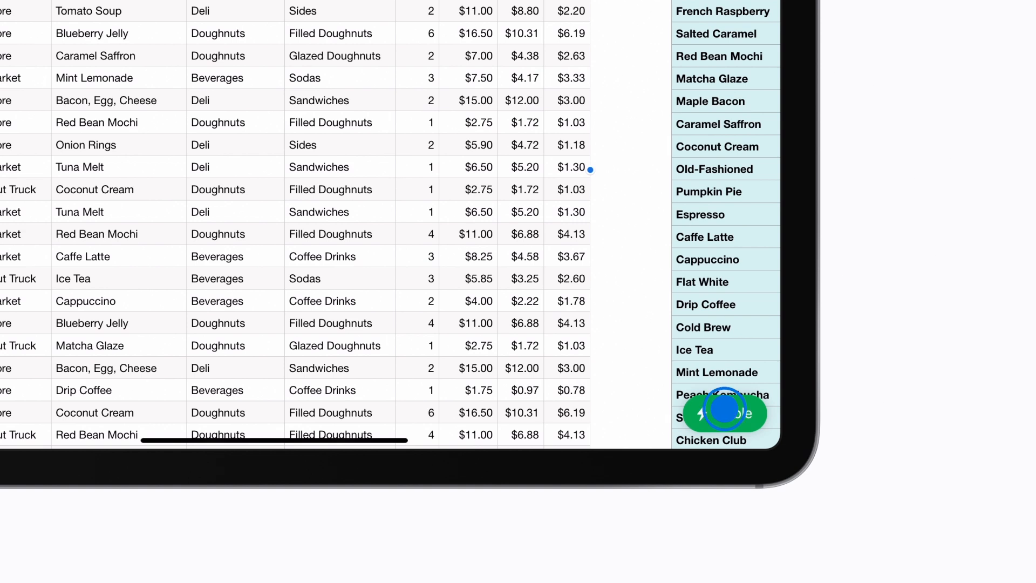
click(724, 413)
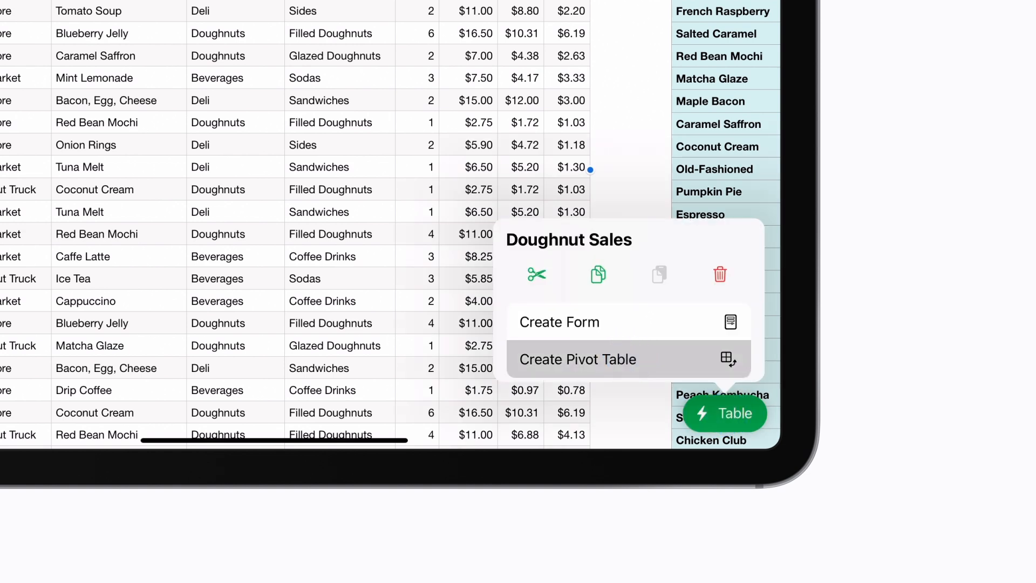
click(578, 359)
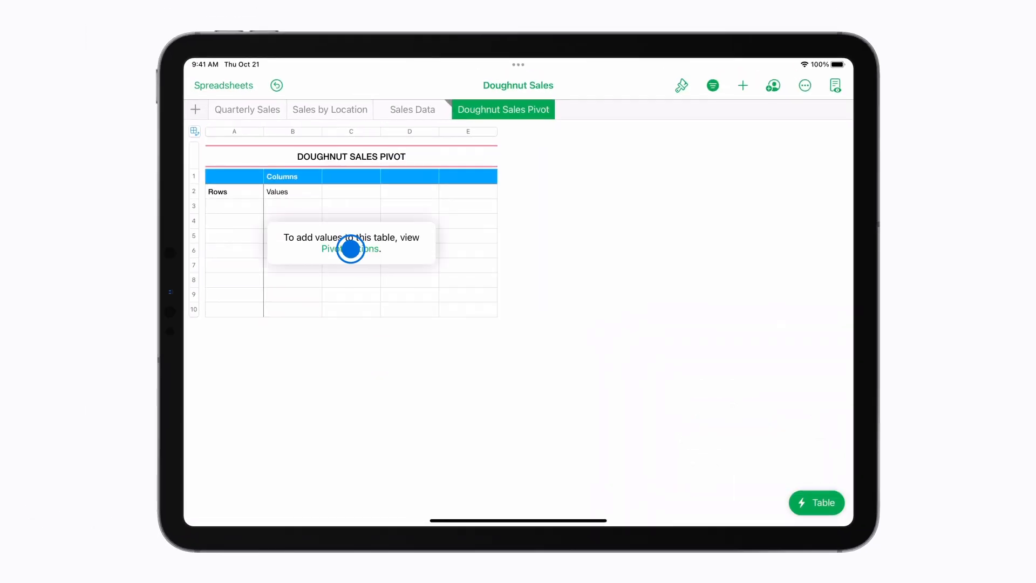
Add Category as a row grouping and summed Revenue as the pivot values.
click(713, 86)
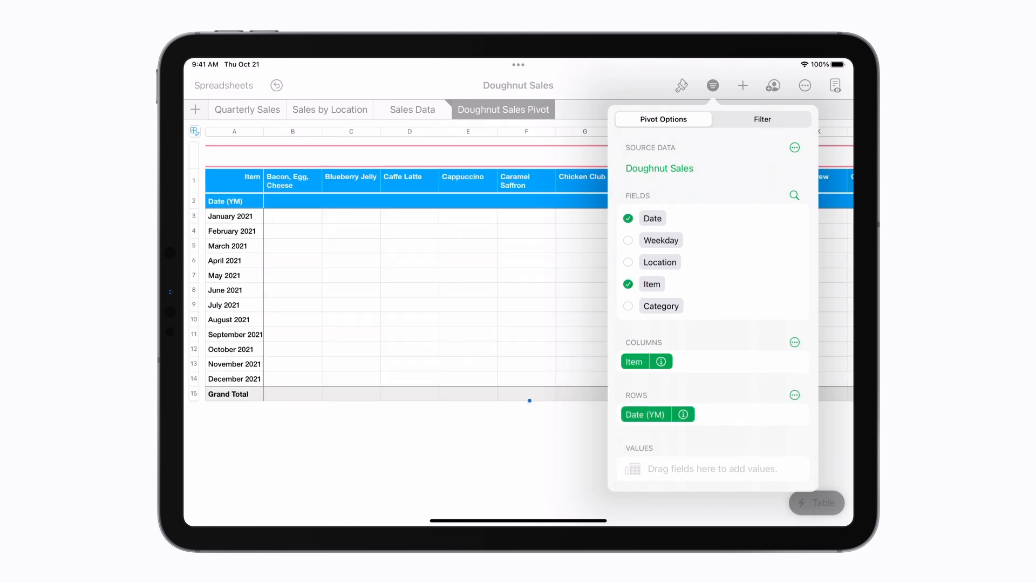
click(627, 306)
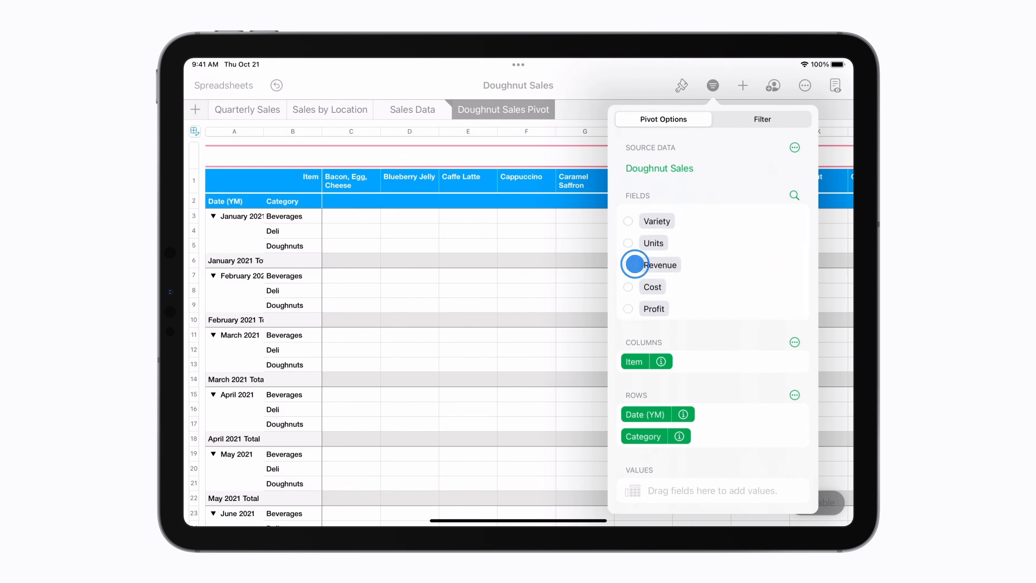
click(633, 264)
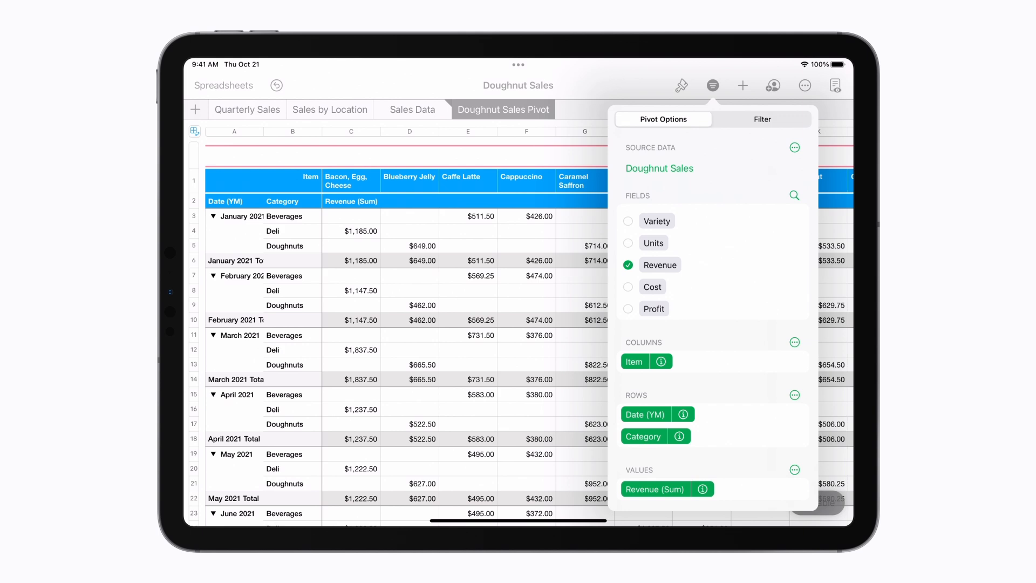
Move Date (YM) into Columns and place Category above Item in Rows.
click(646, 414)
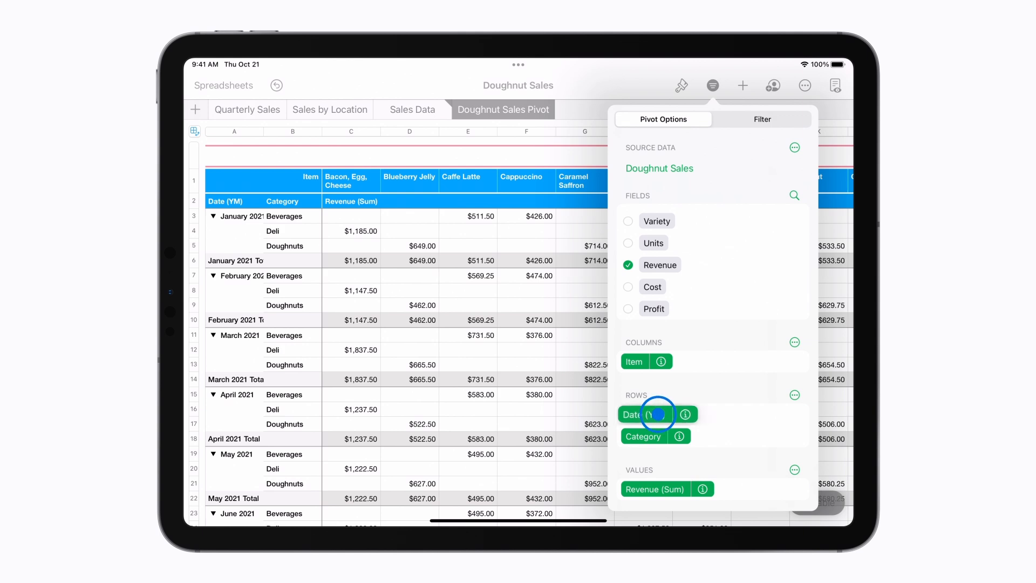
drag(657, 414, 657, 358)
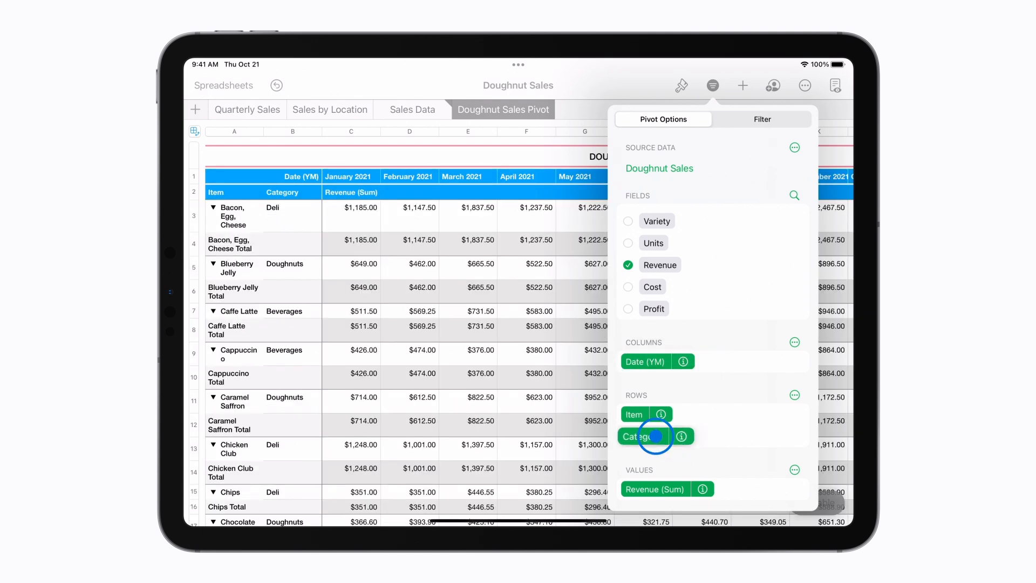
drag(654, 436, 710, 405)
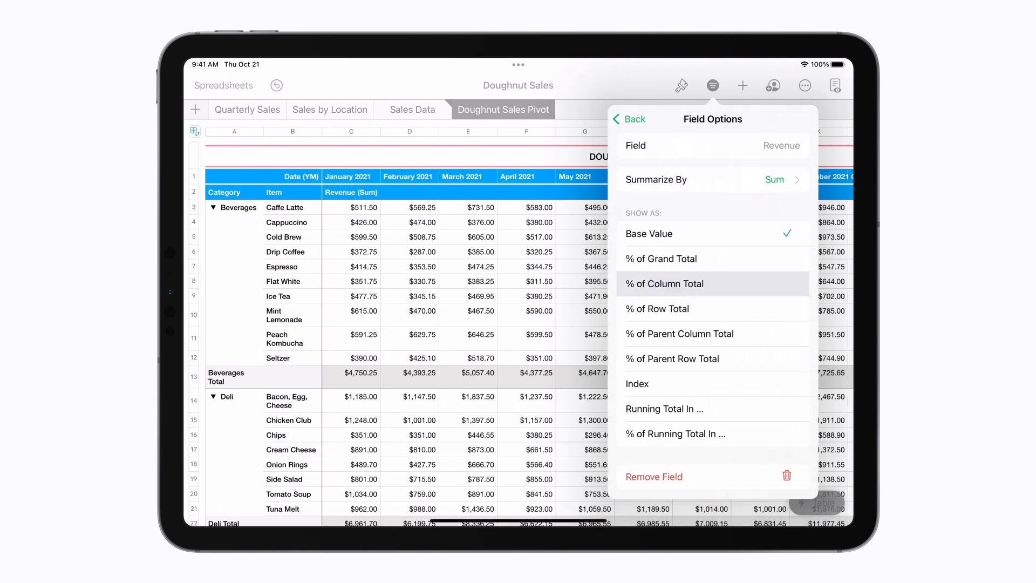
Set Revenue (Sum) to display as % of Column Total and close Pivot Options.
click(665, 284)
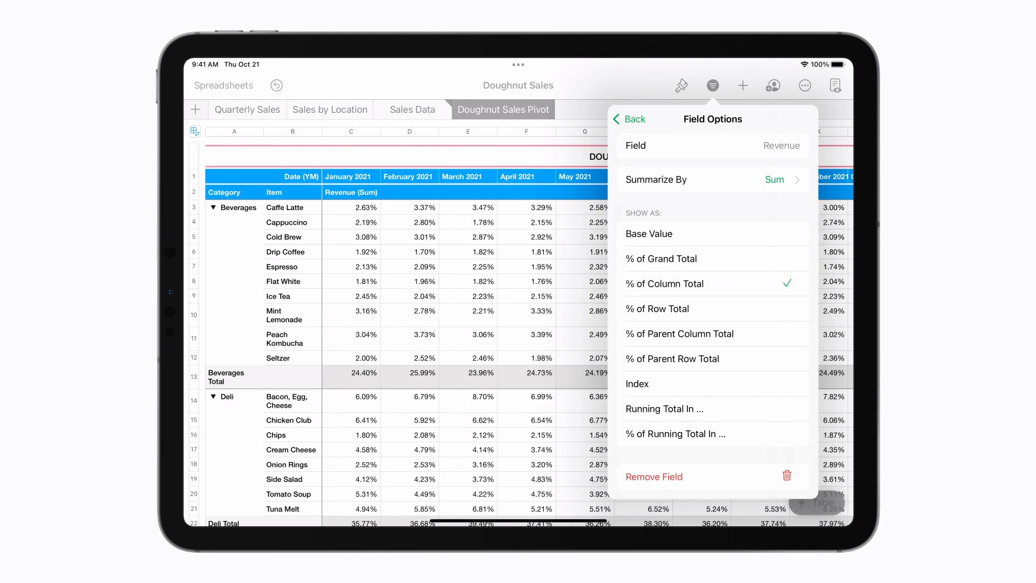
click(627, 118)
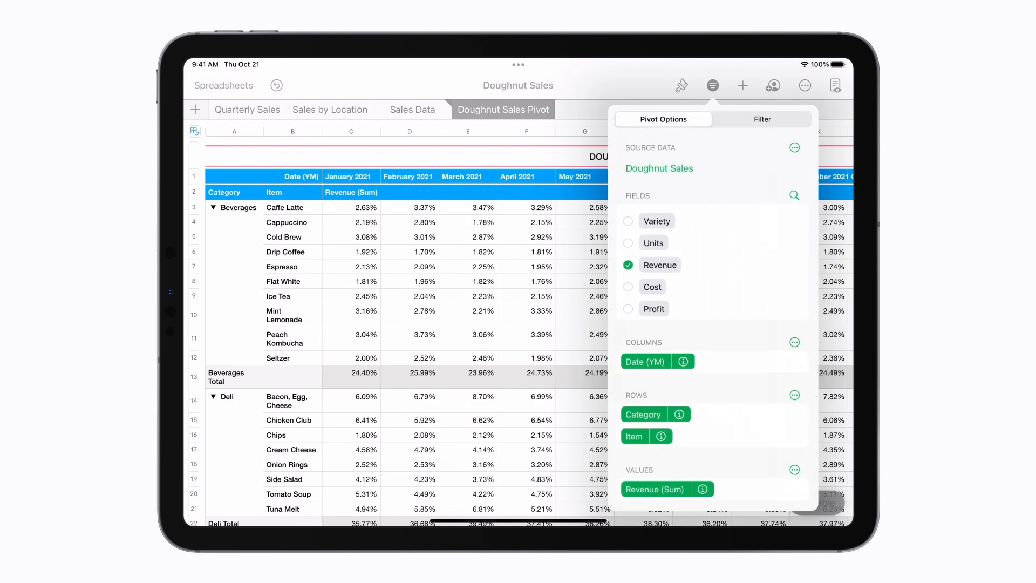
click(712, 85)
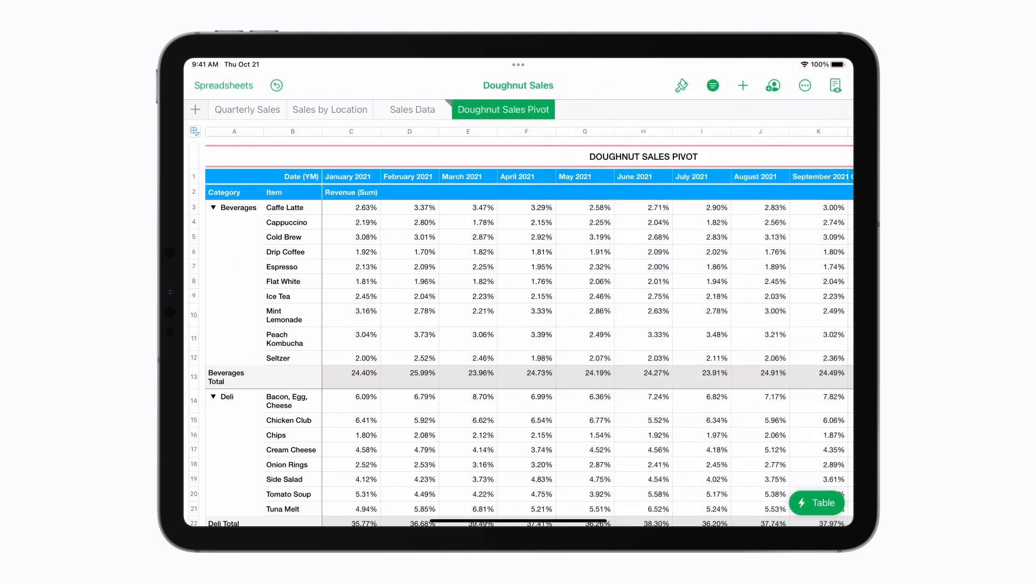